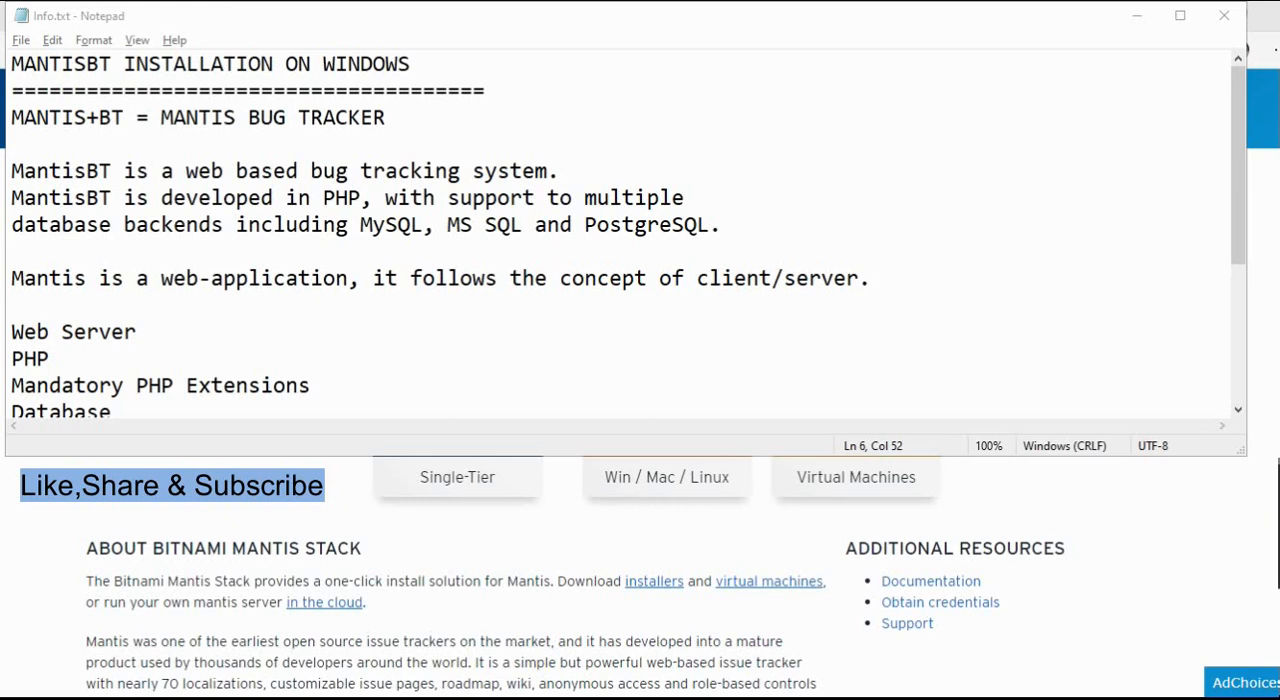
mouse_move(1065, 435)
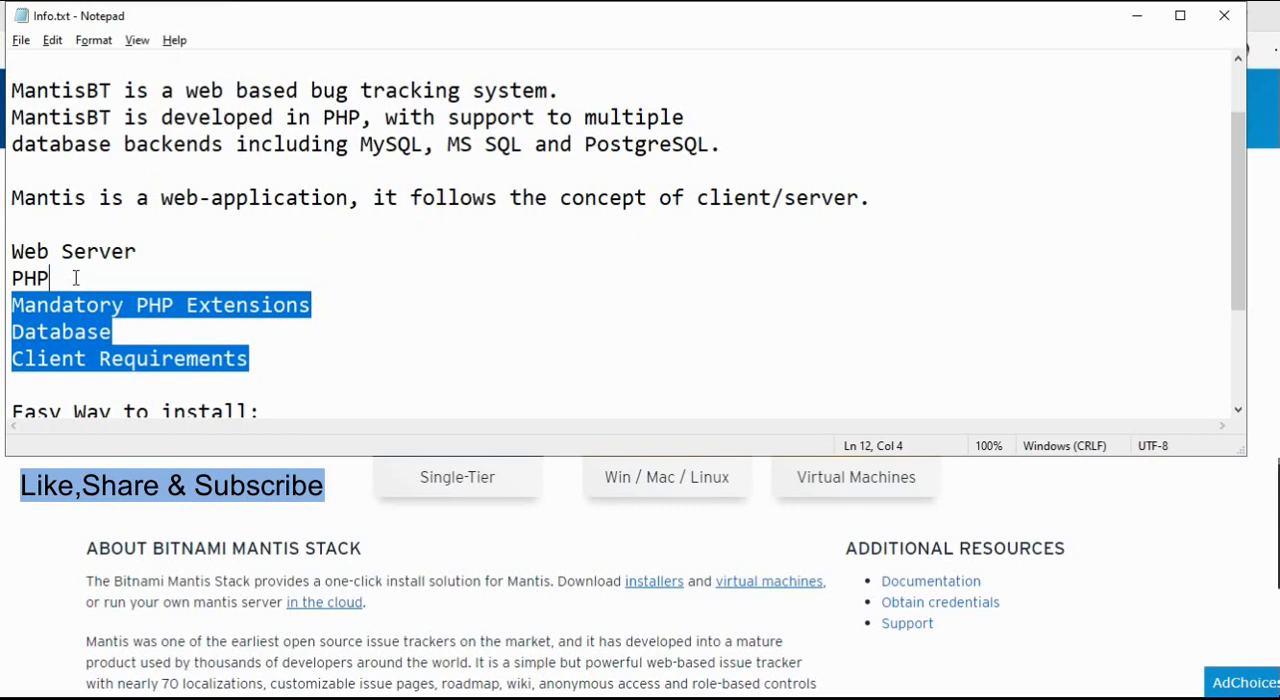
Step: Deselect the requirement lines and stack description sentence in the Notepad installation notes
click(425, 277)
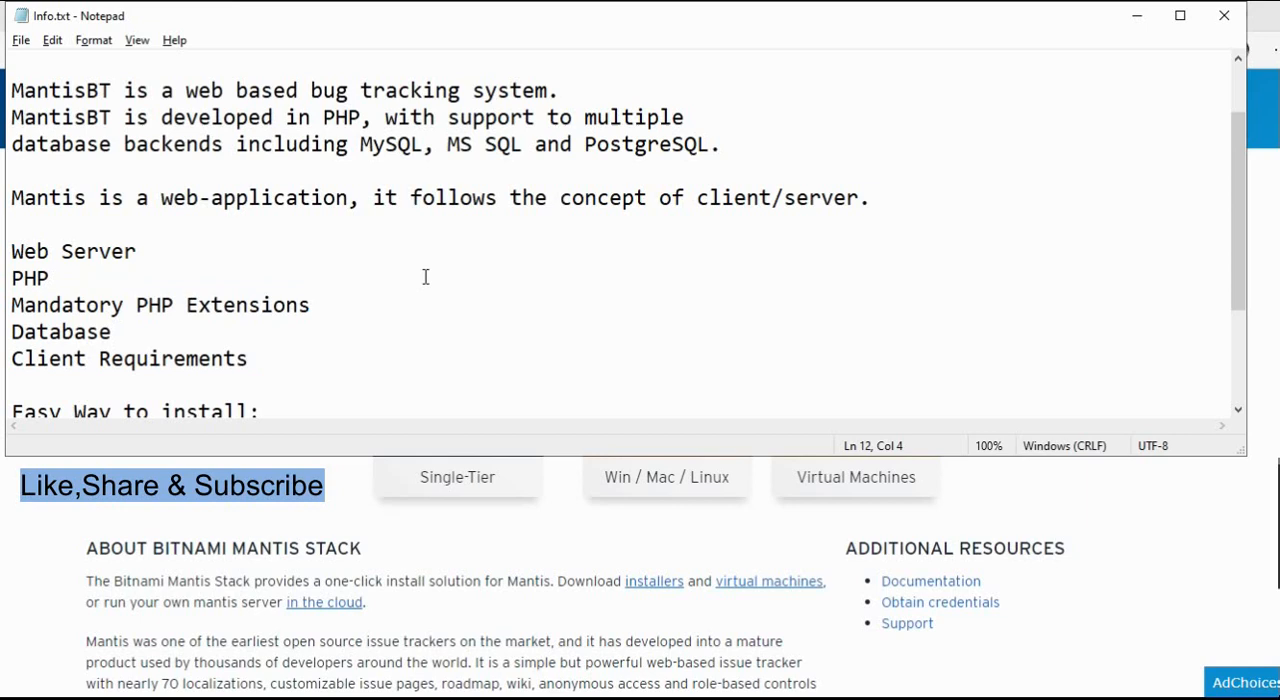
click(50, 278)
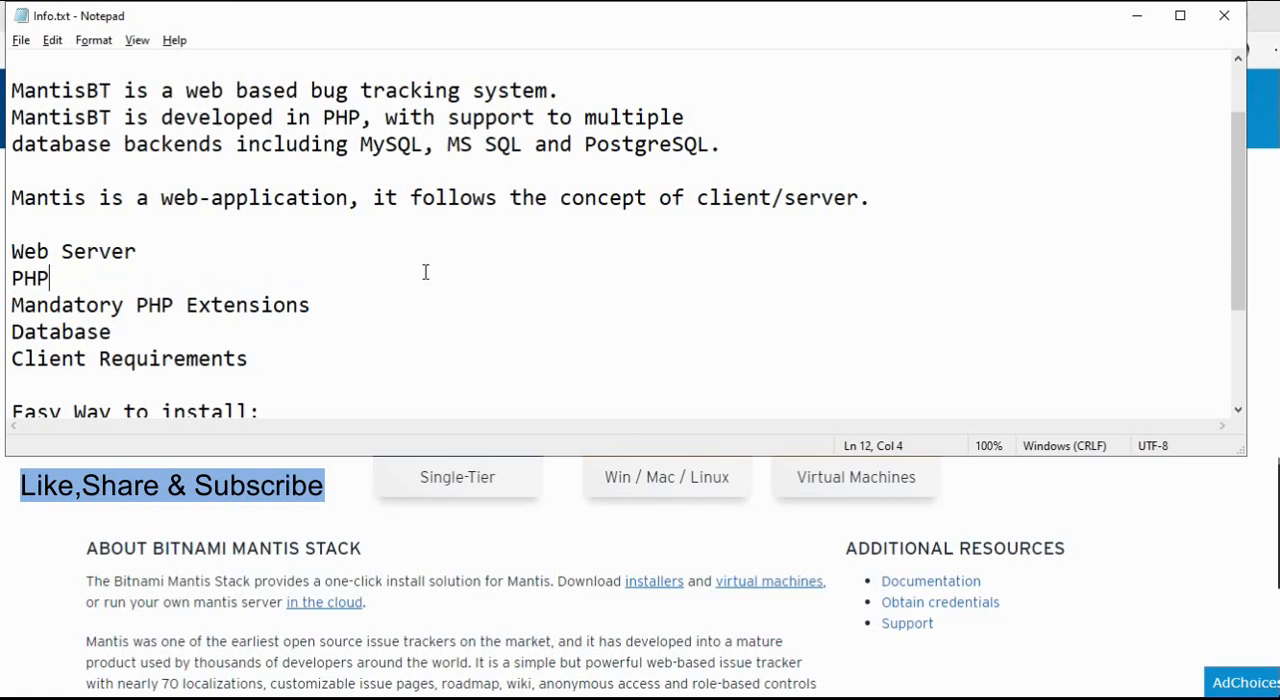
scroll(down, 3)
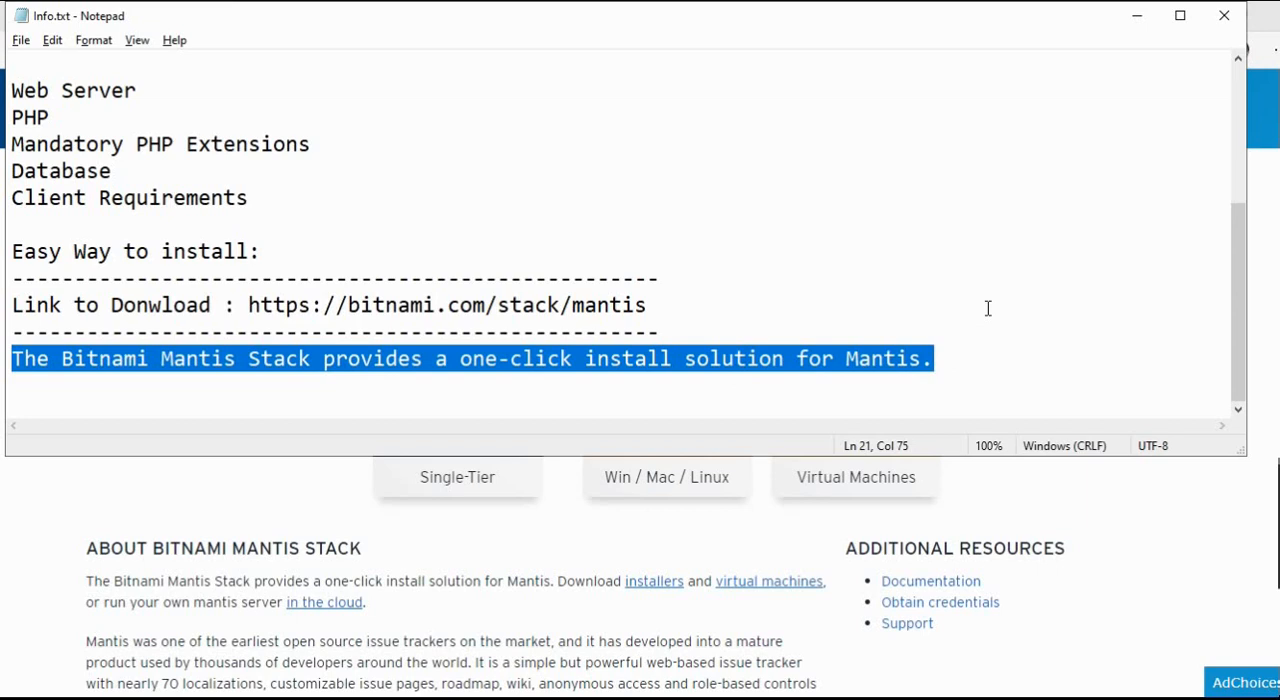
click(240, 358)
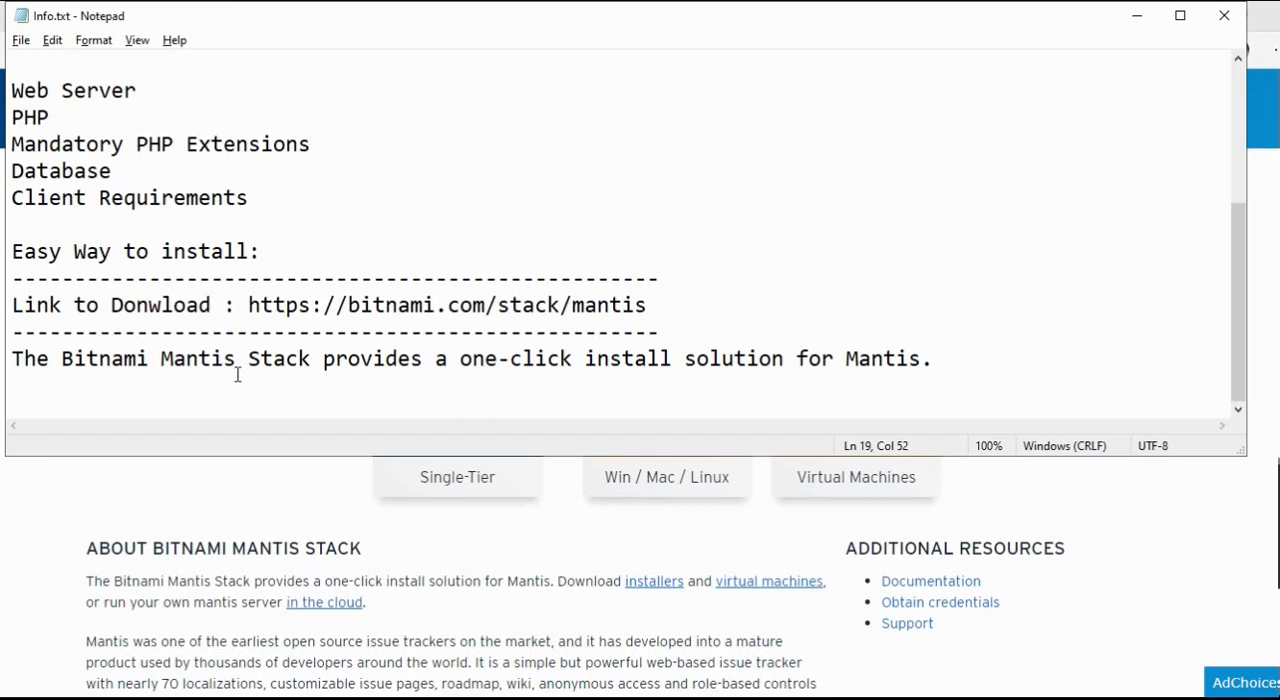
scroll(up, 3)
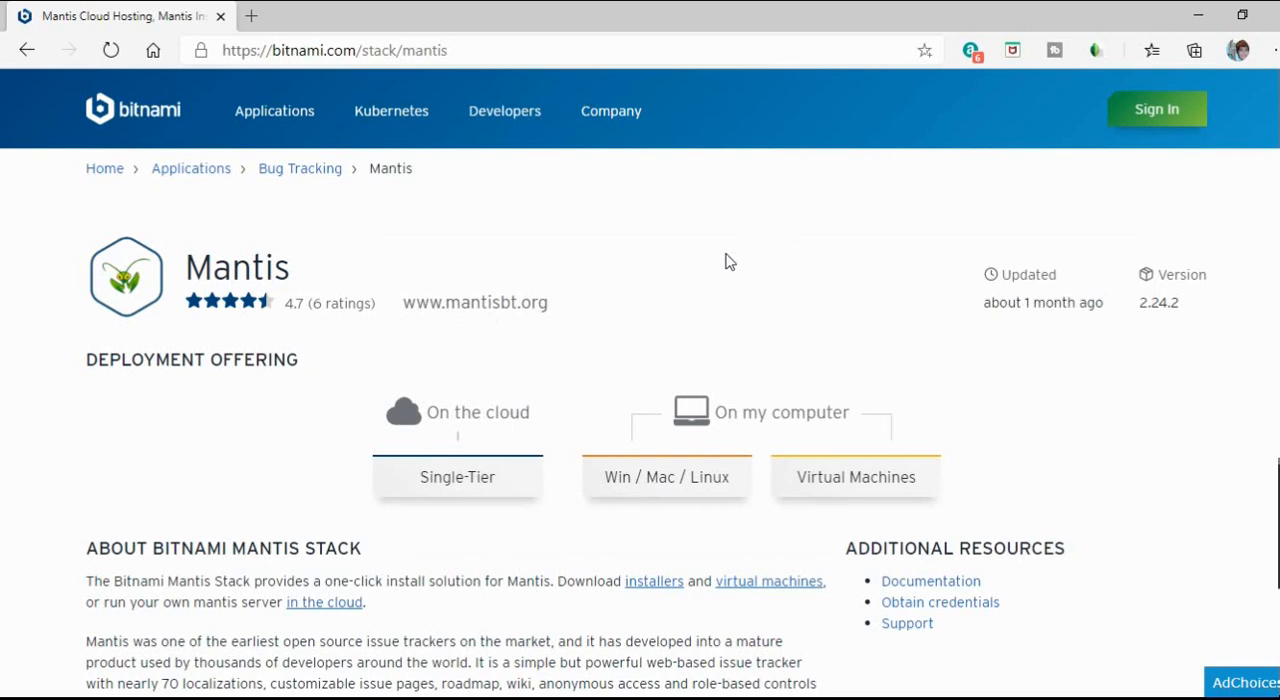
click(335, 50)
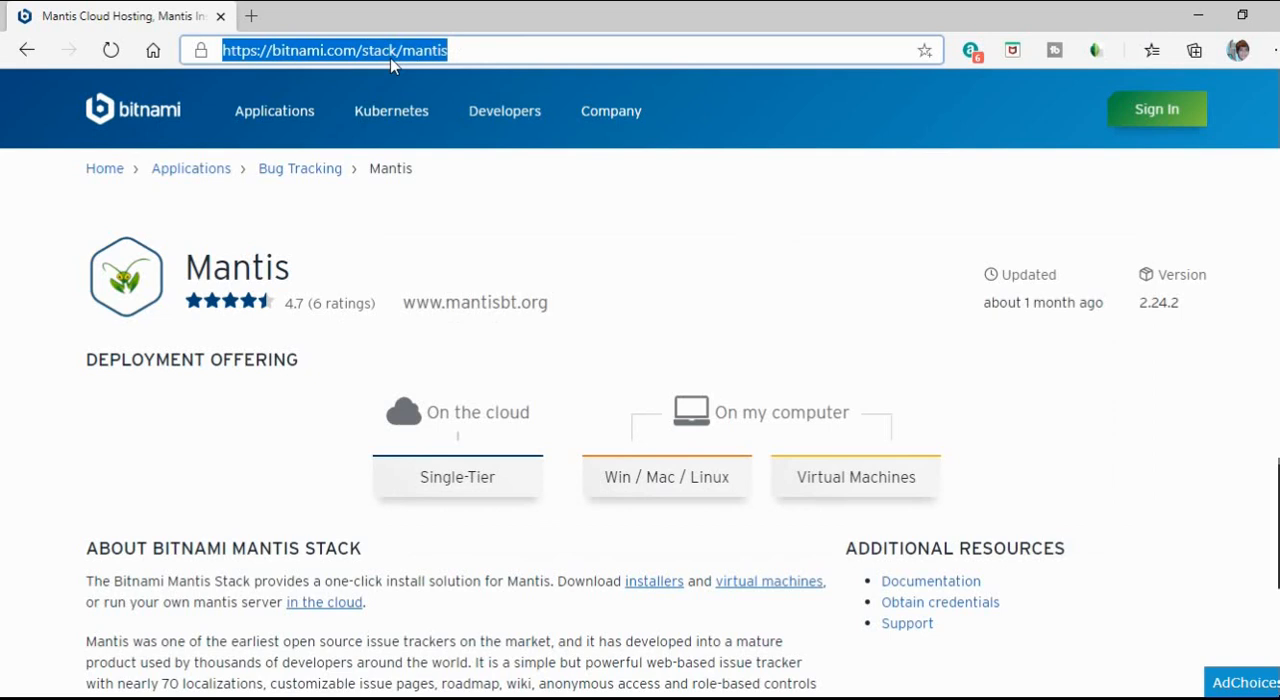
scroll(down, 3)
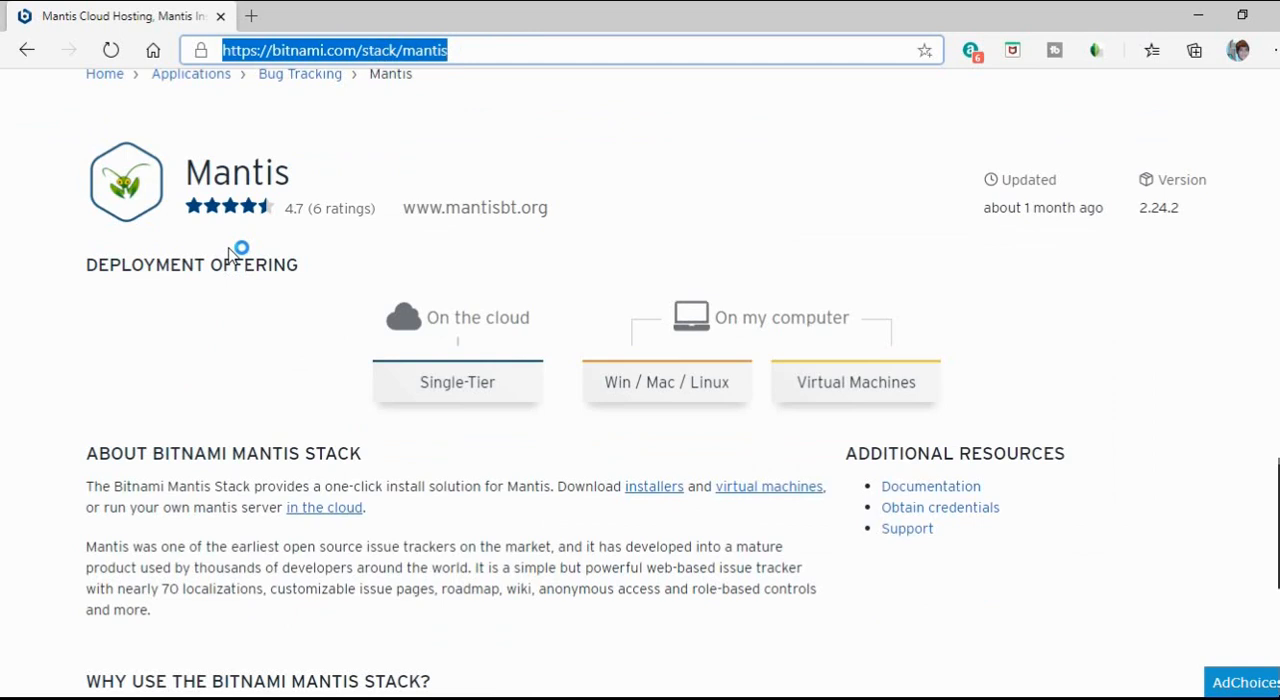
double_click(477, 318)
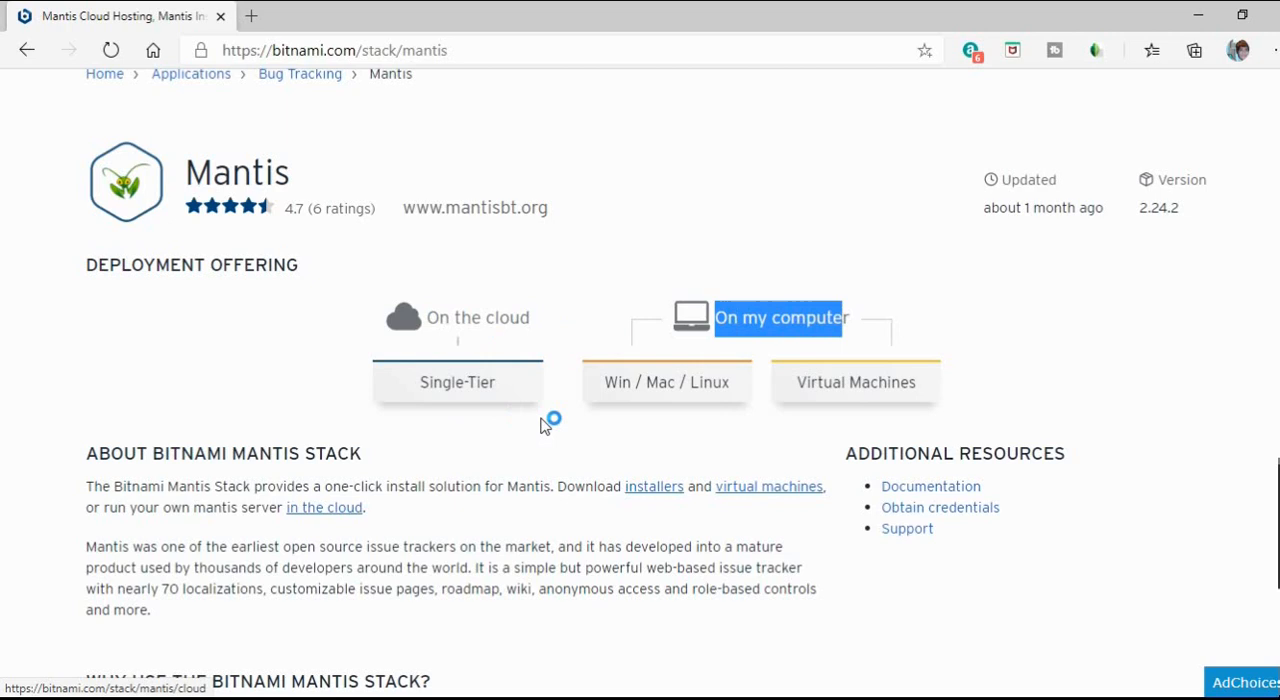
mouse_move(678, 410)
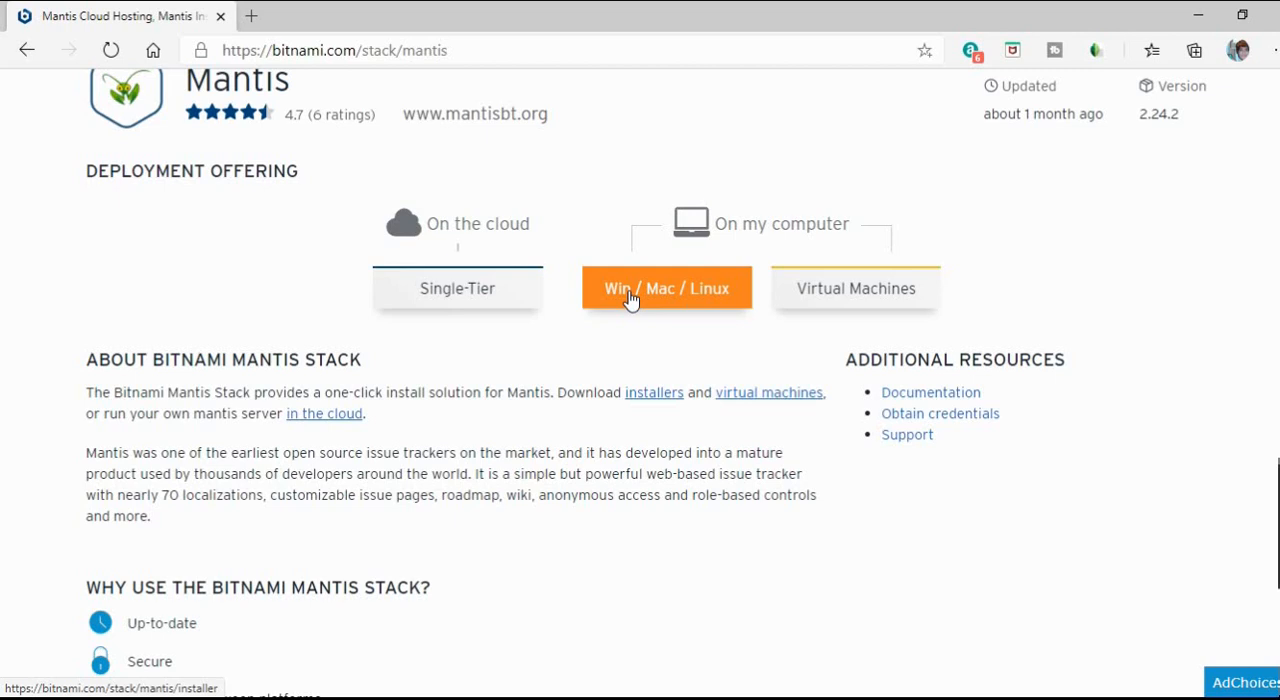
Step: Request the Windows 64-bit Mantis installer from the local installers page, skipping sign-in
click(666, 288)
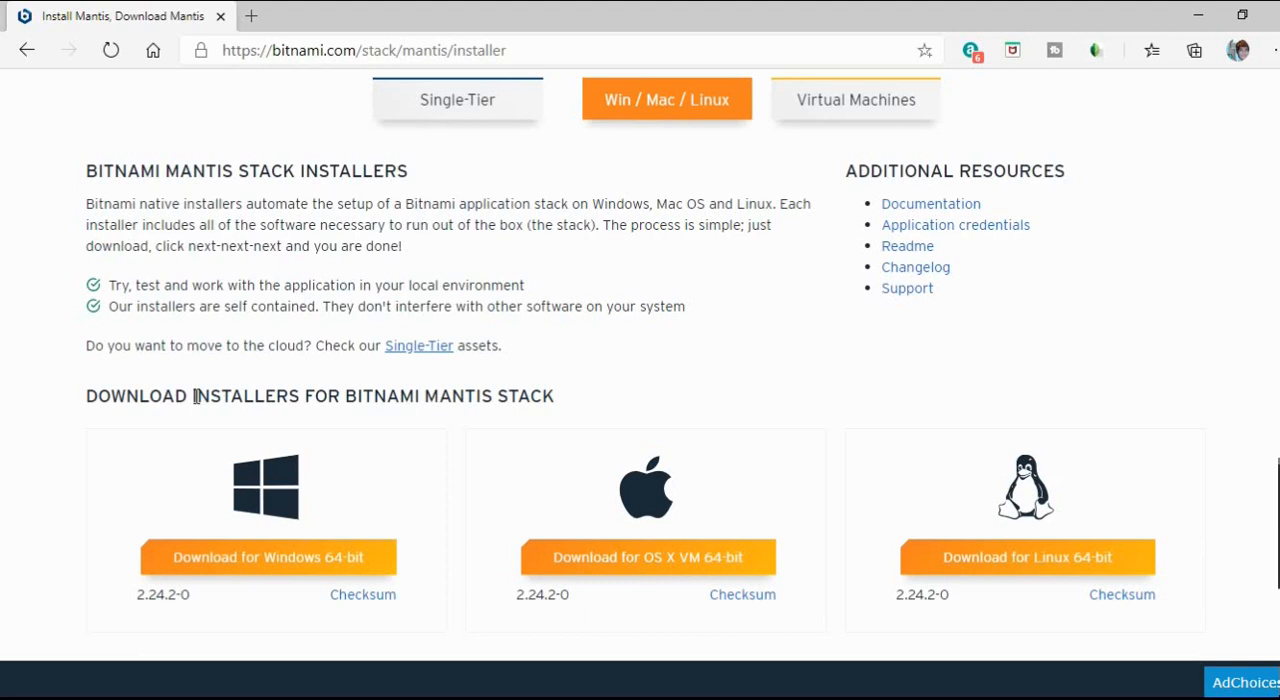
click(266, 557)
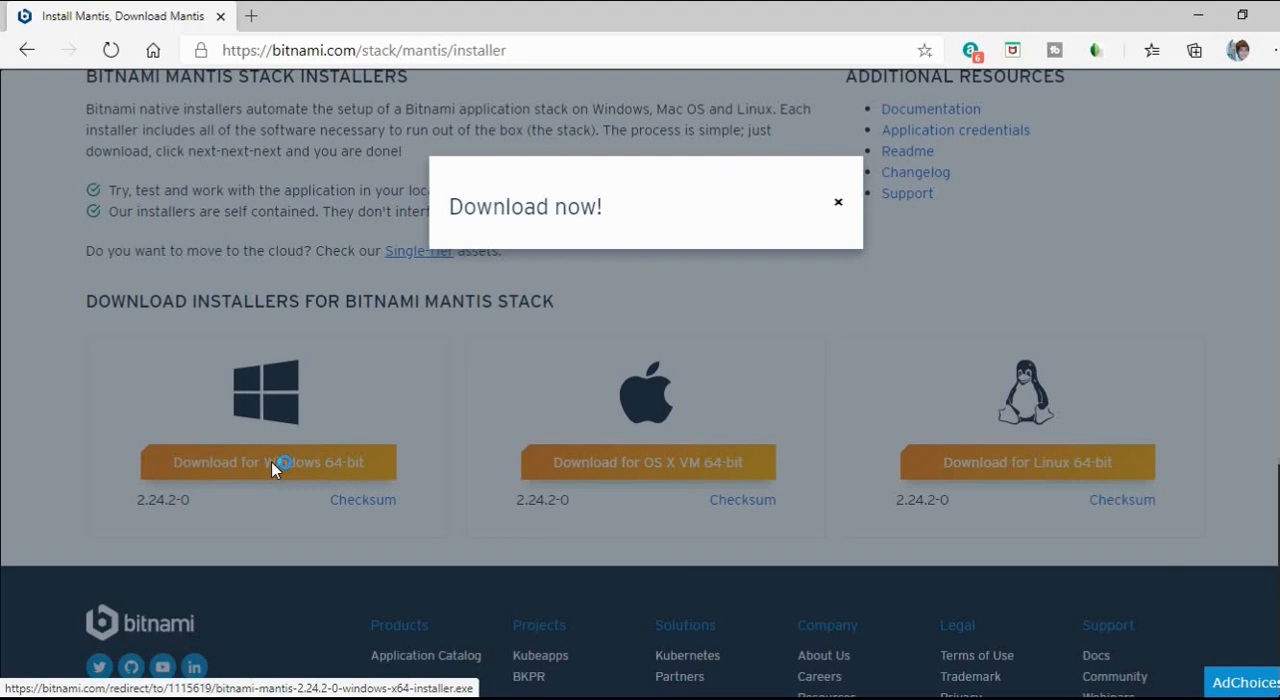
click(267, 462)
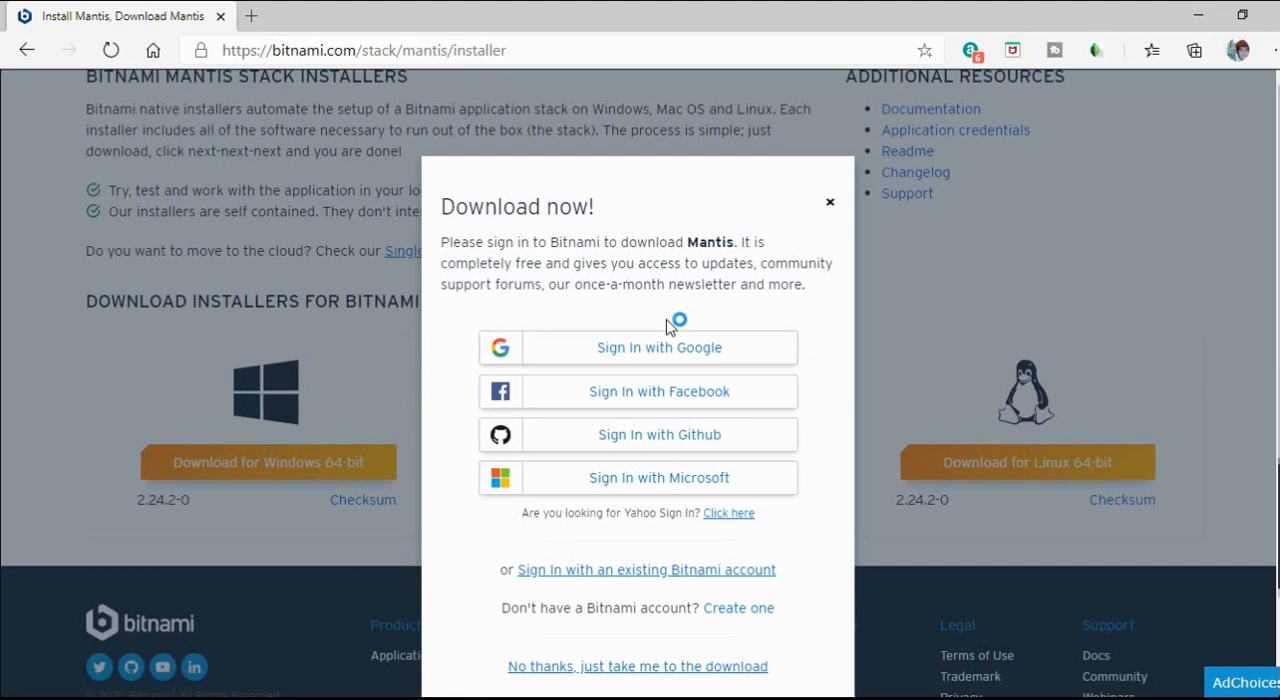
mouse_move(637, 666)
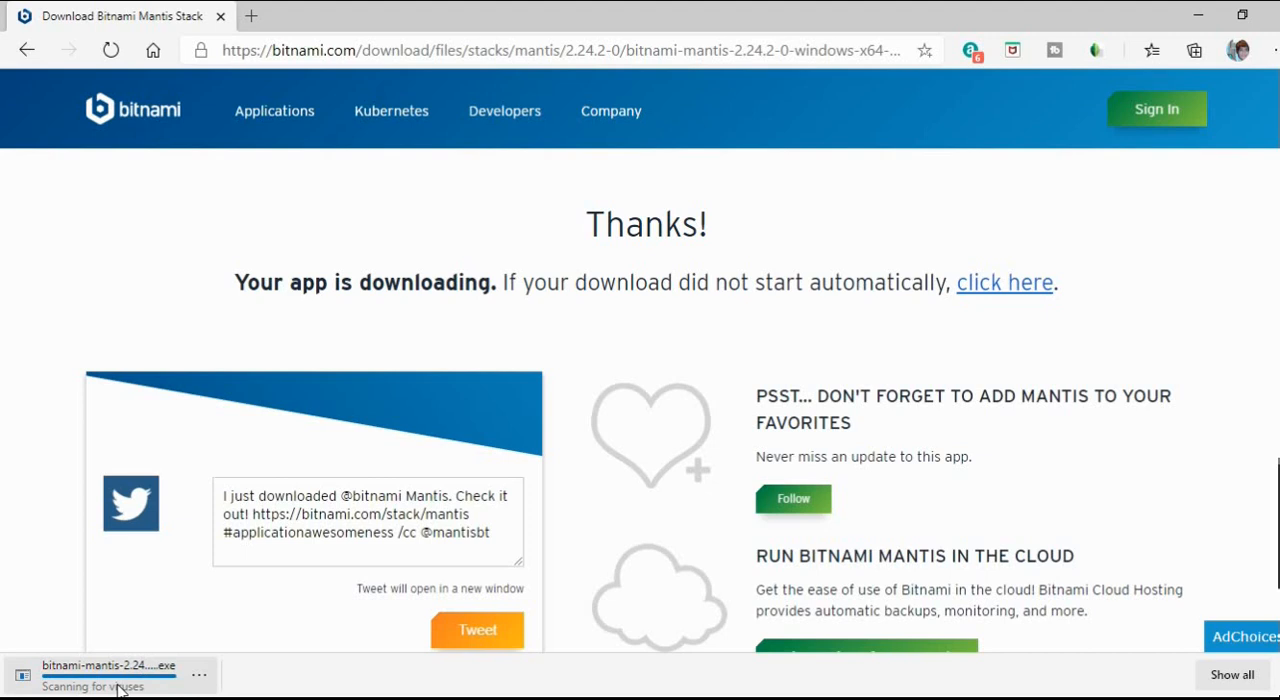
mouse_move(120, 683)
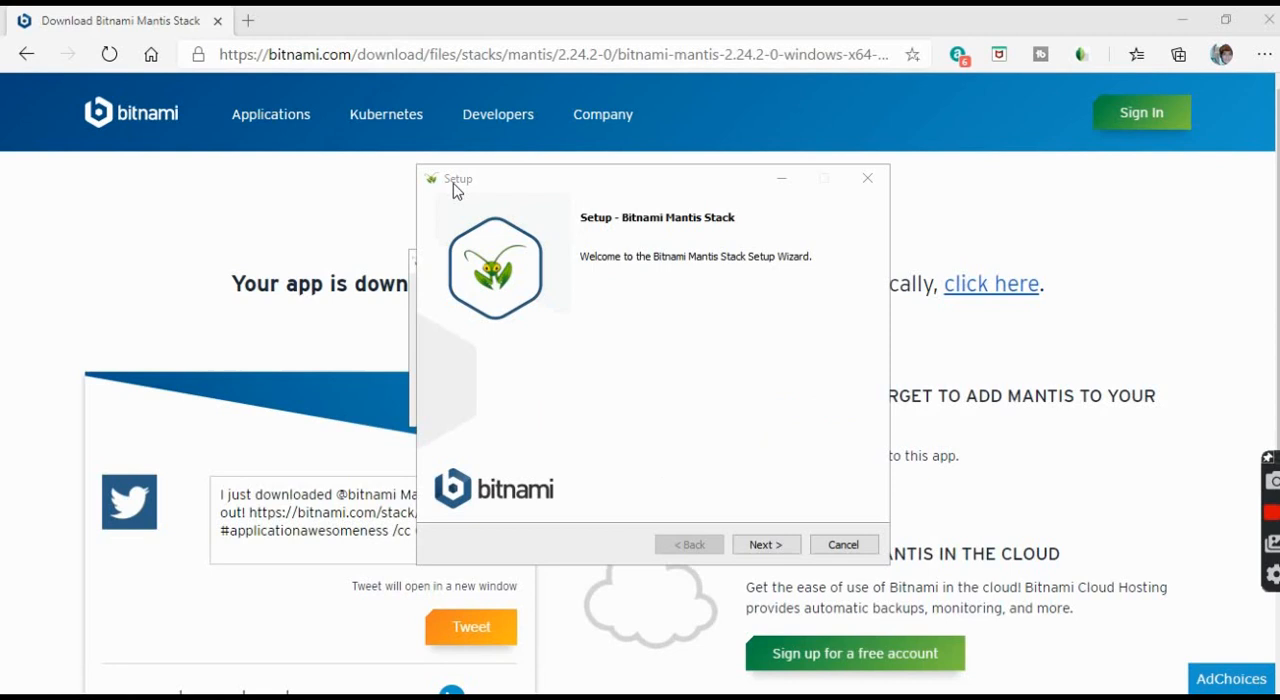
mouse_move(453, 258)
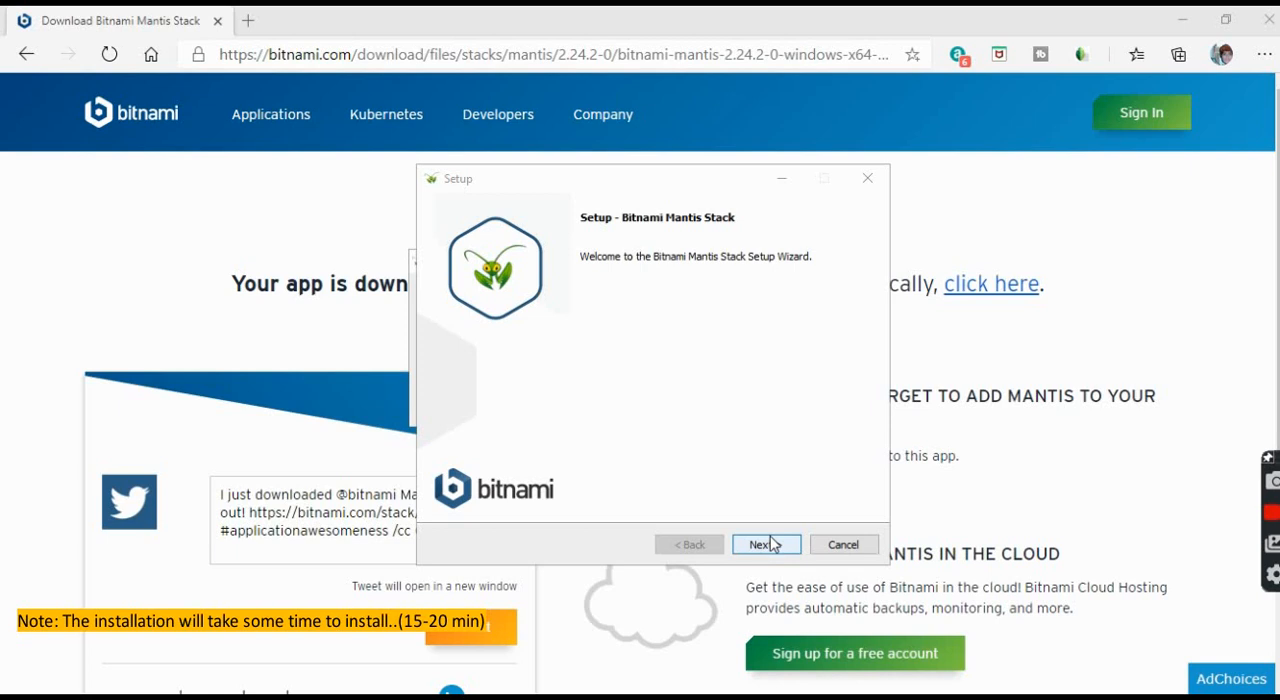
Step: Pass the welcome screen and accept the default Mantis and PhpMyAdmin components
click(766, 544)
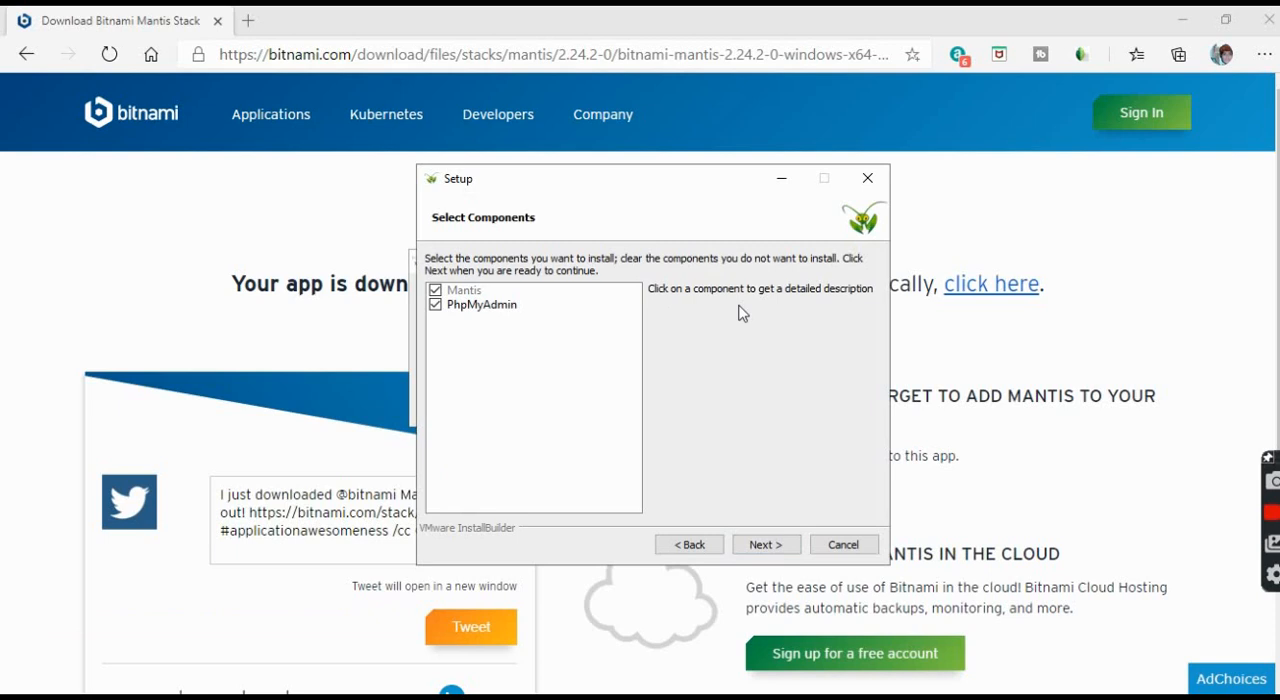
click(765, 544)
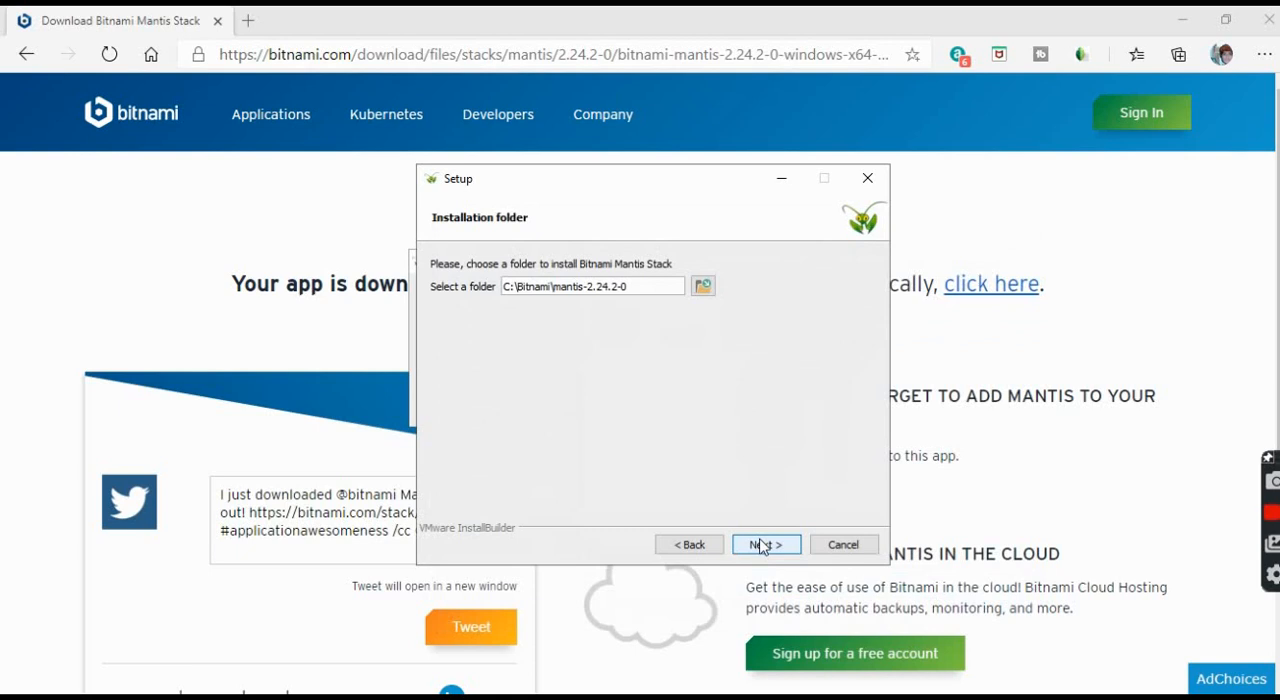
click(765, 544)
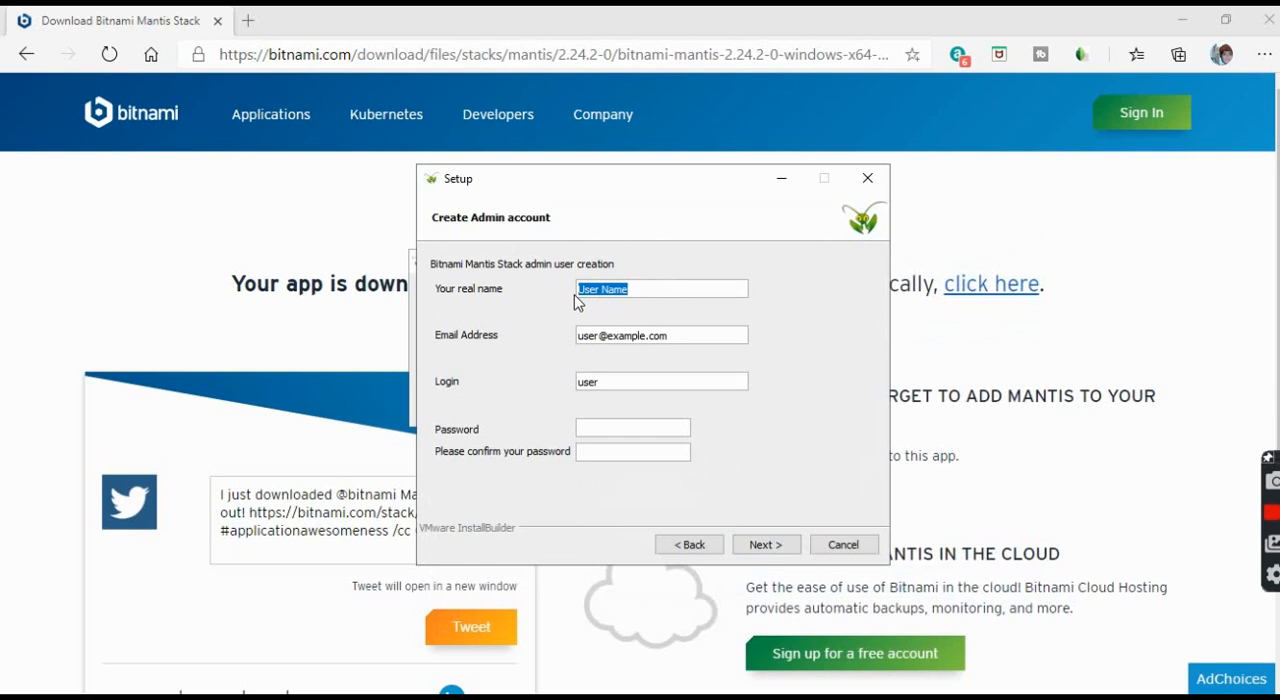
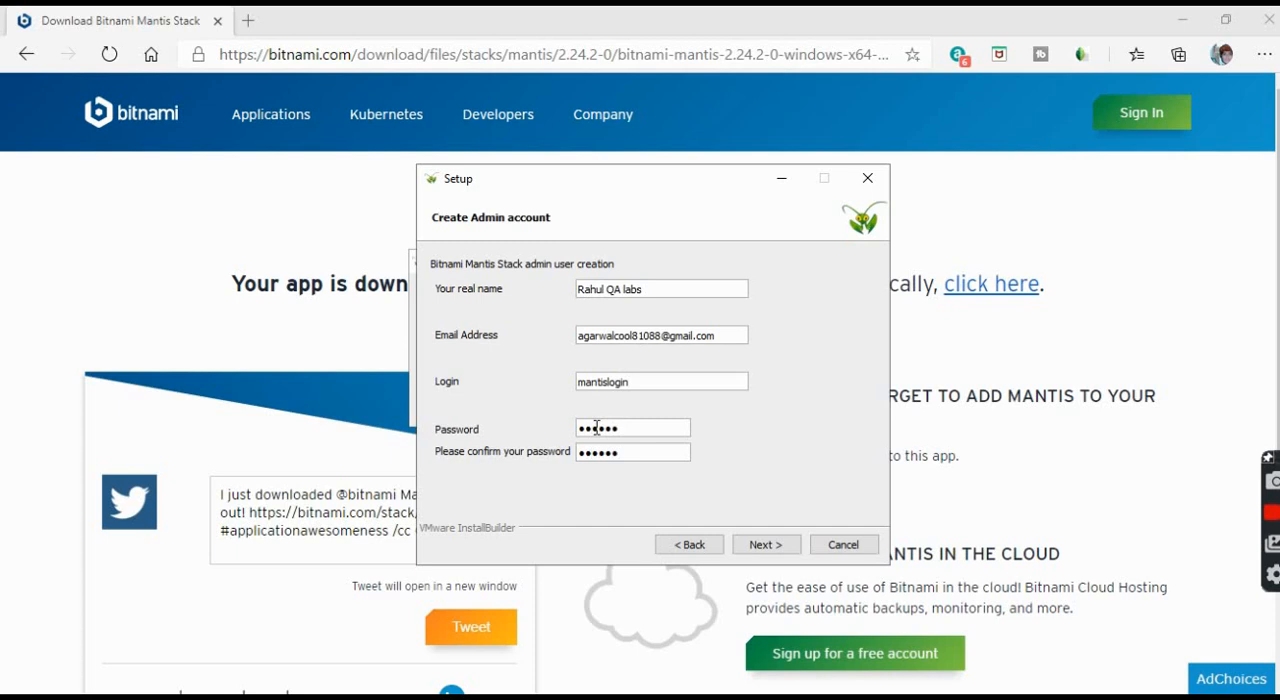
Step: Submit the admin account and accept SSL port 444 and MySQL port 3308
click(766, 544)
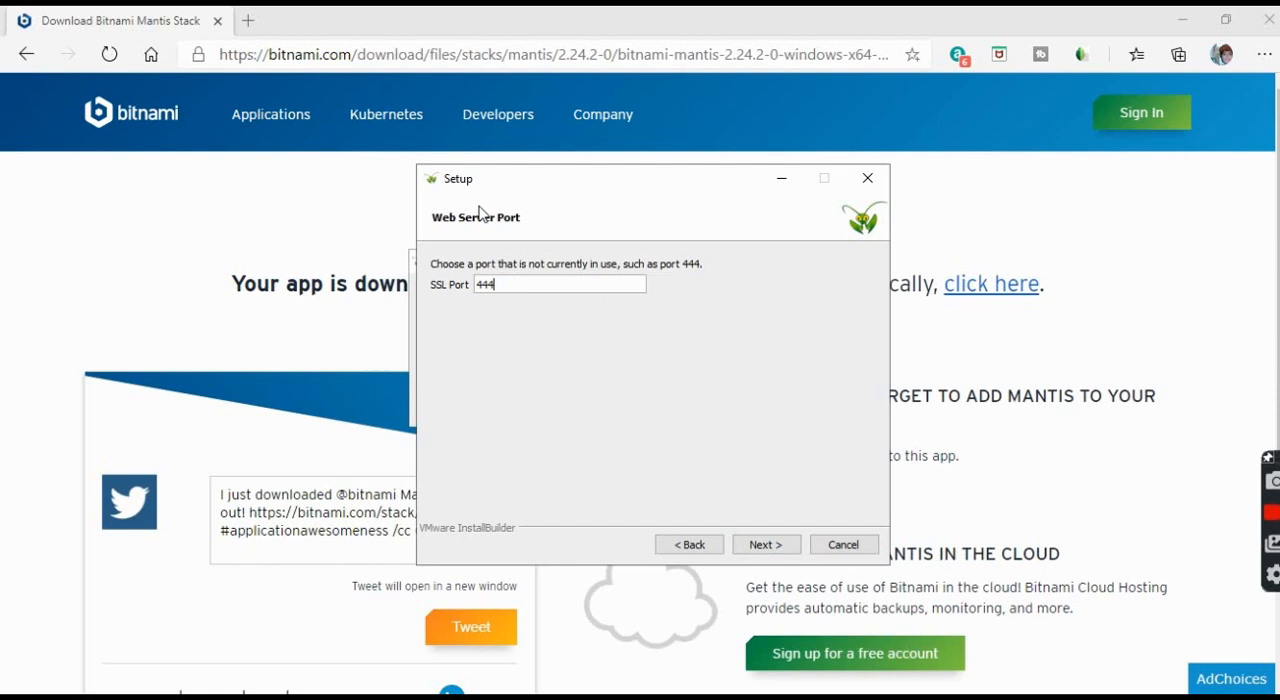
click(765, 544)
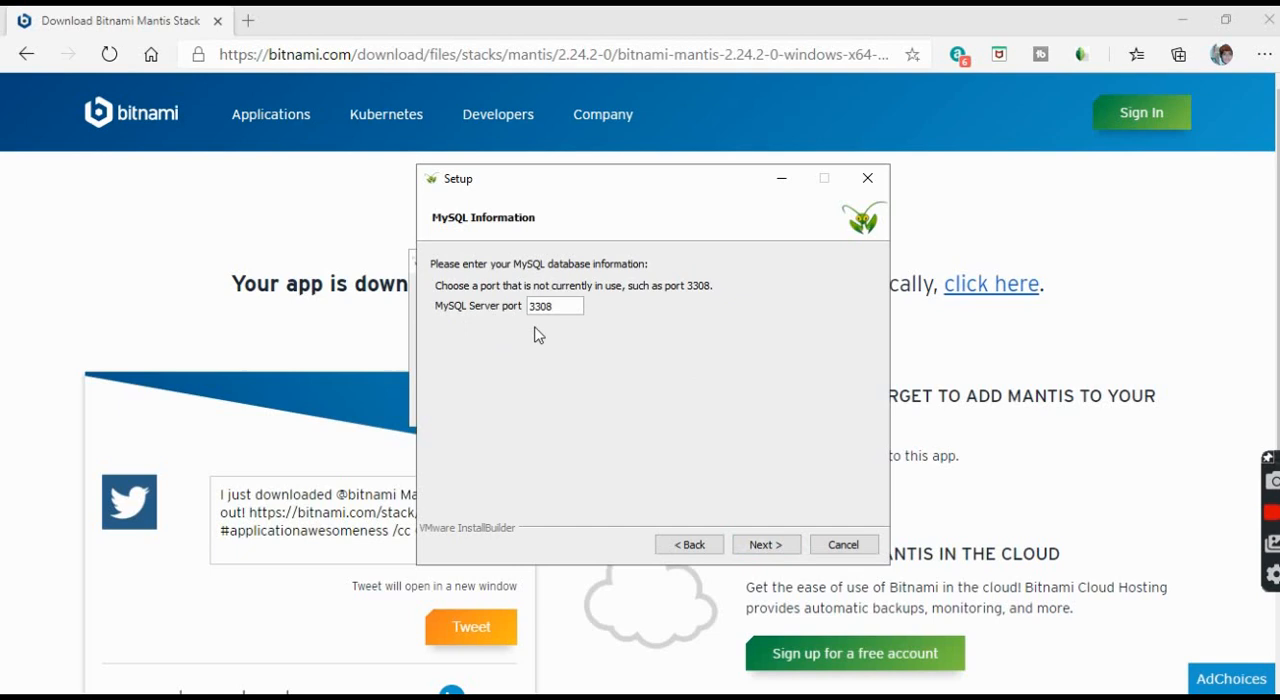
click(766, 544)
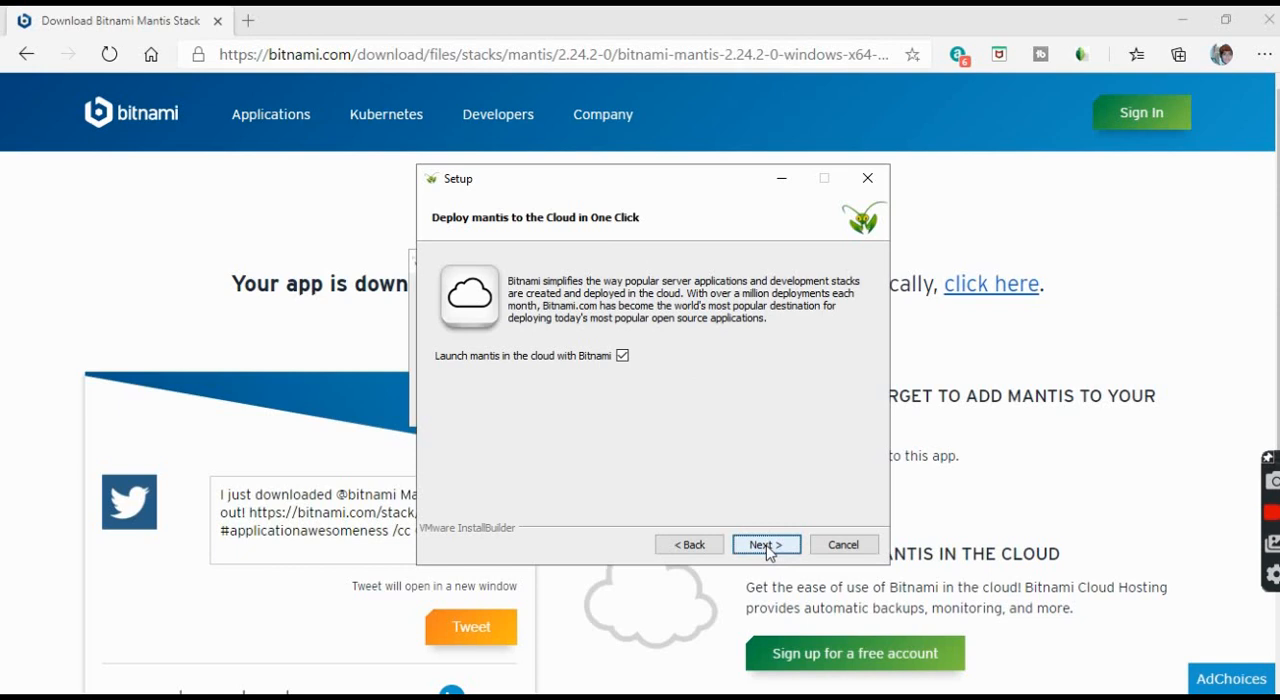
Step: Skip the cloud deployment offer and start installing the Mantis stack
click(766, 544)
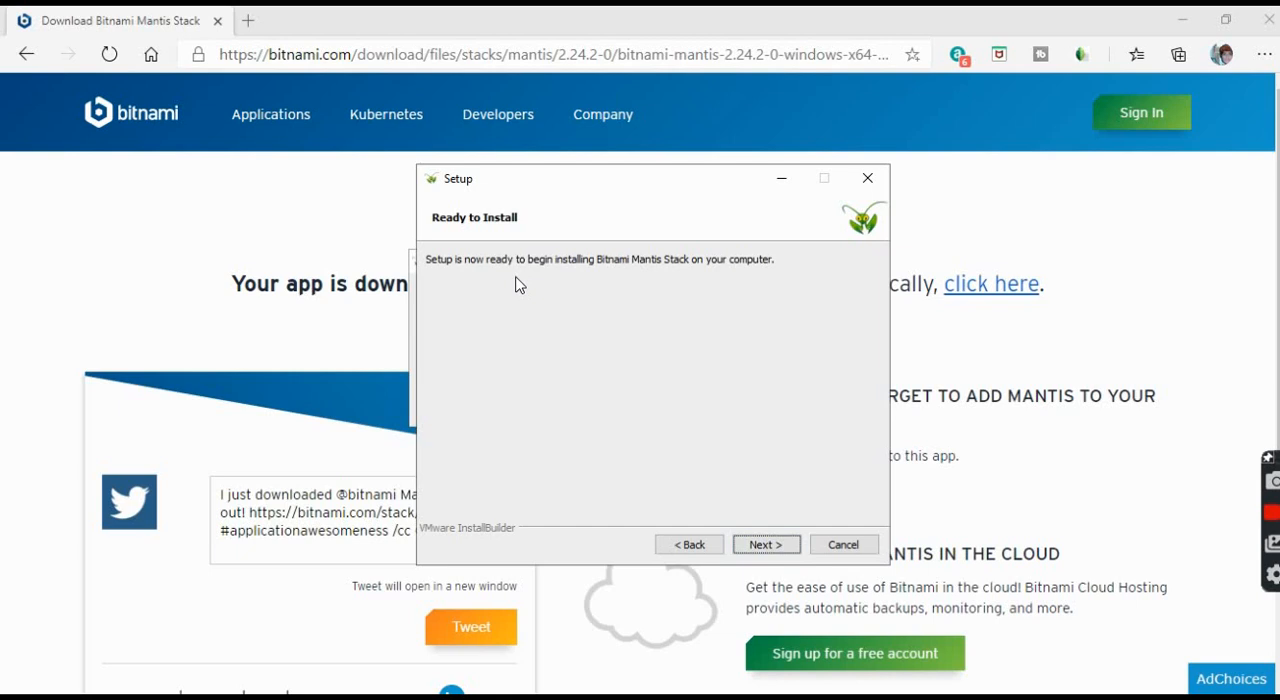
click(766, 544)
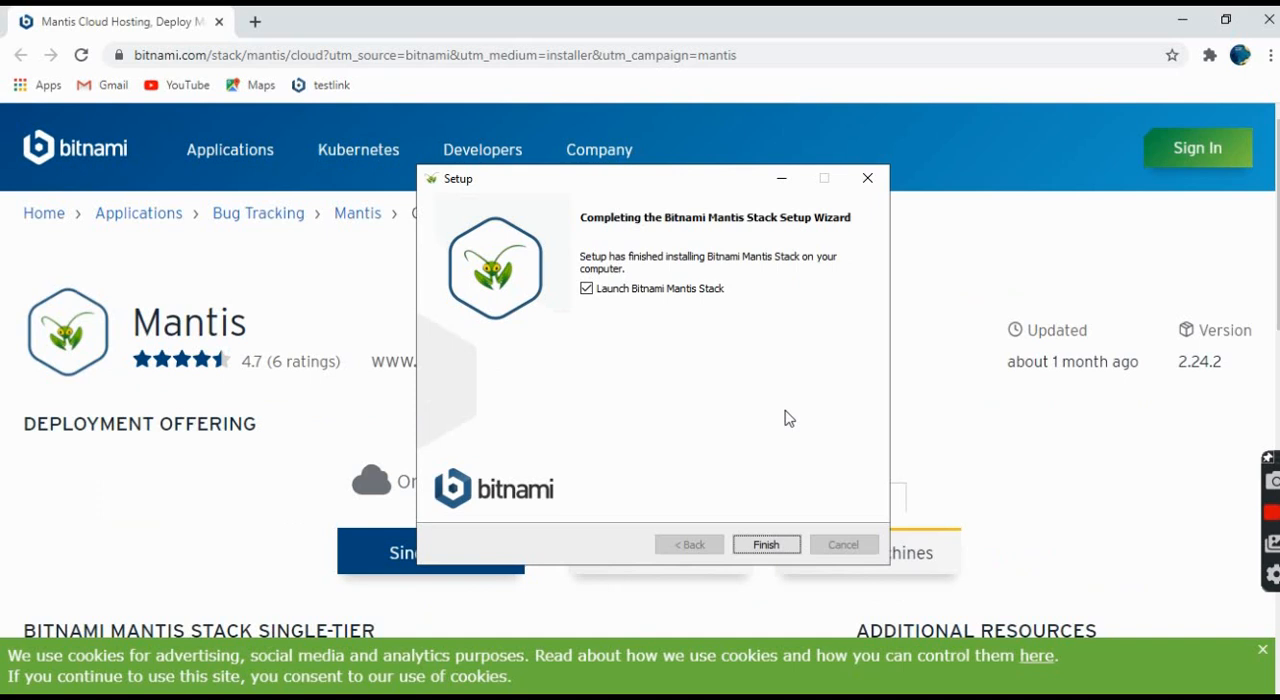
mouse_move(757, 298)
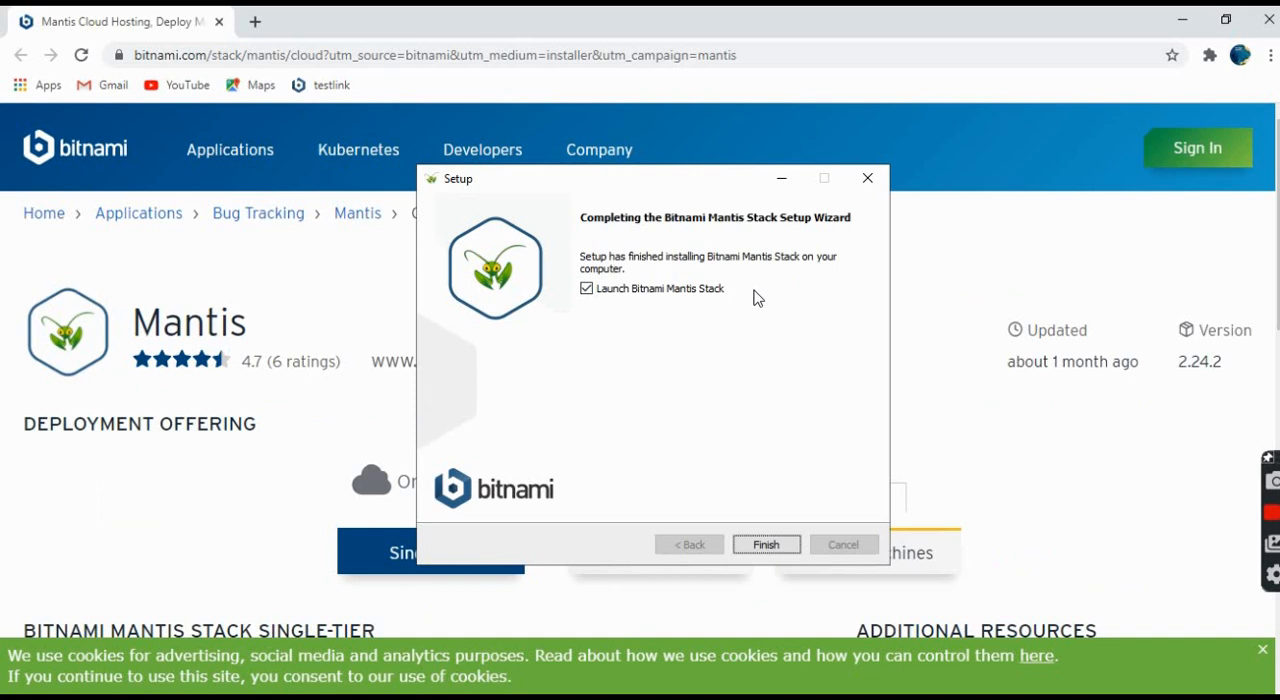
Step: Finish setup with Launch Bitnami Mantis Stack checked, opening 127.0.0.1:81 in Chrome
click(766, 544)
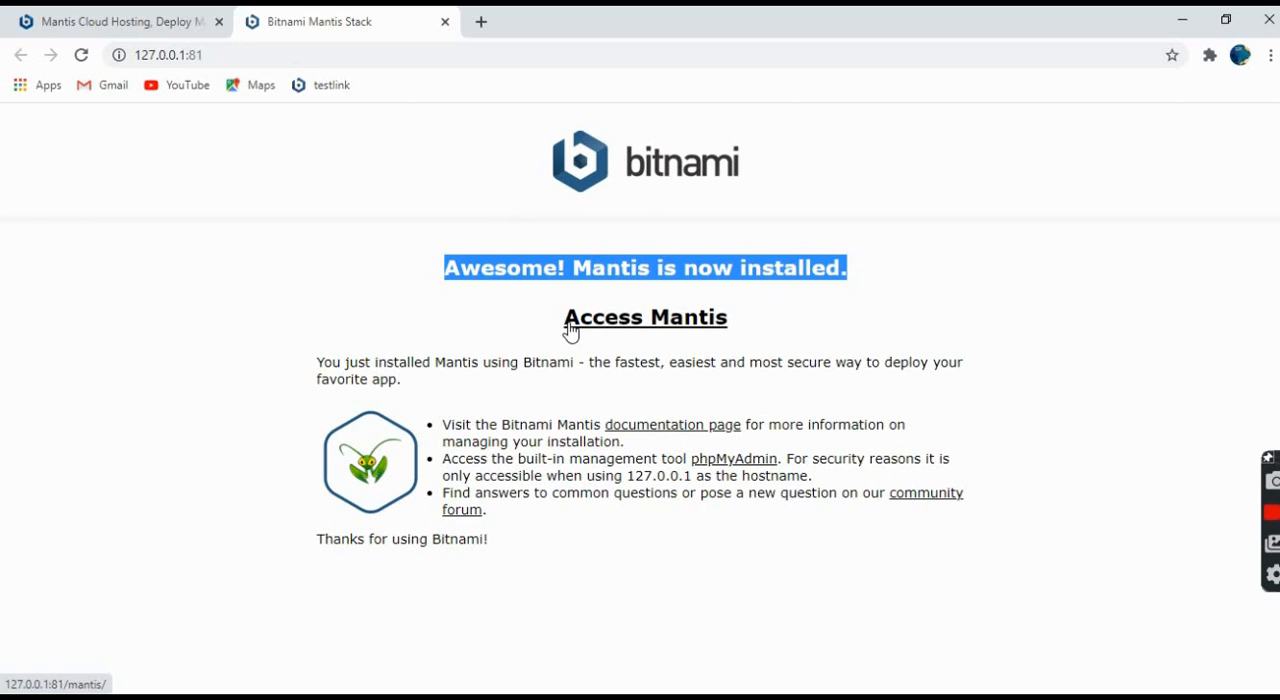
mouse_move(622, 330)
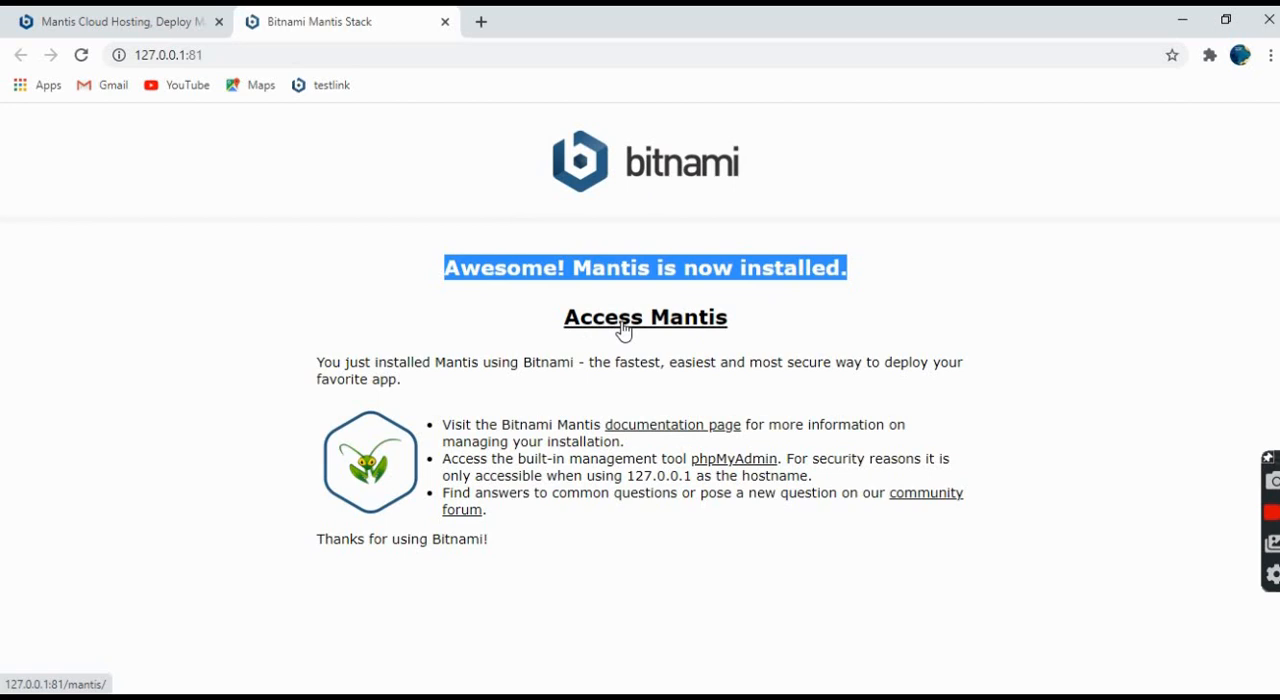
Step: Follow Access Mantis, enter username 'mantis' and submit it to reach the password step
click(645, 317)
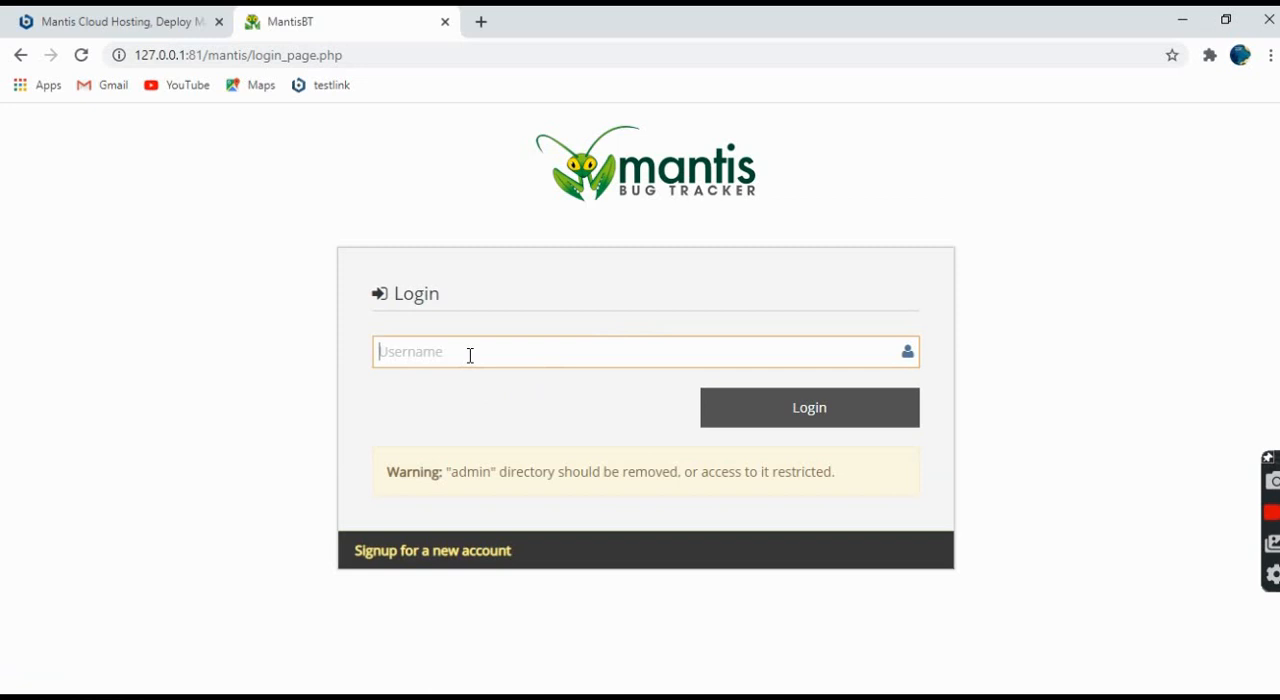
text(mantis)
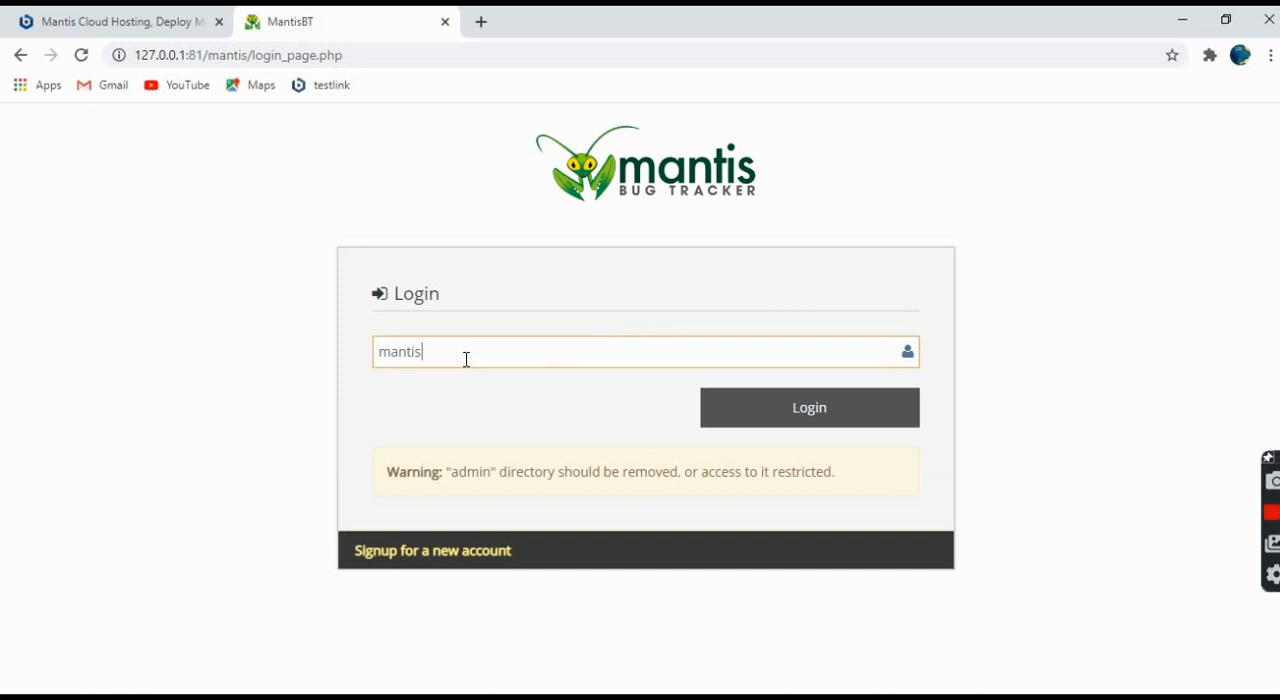
click(808, 407)
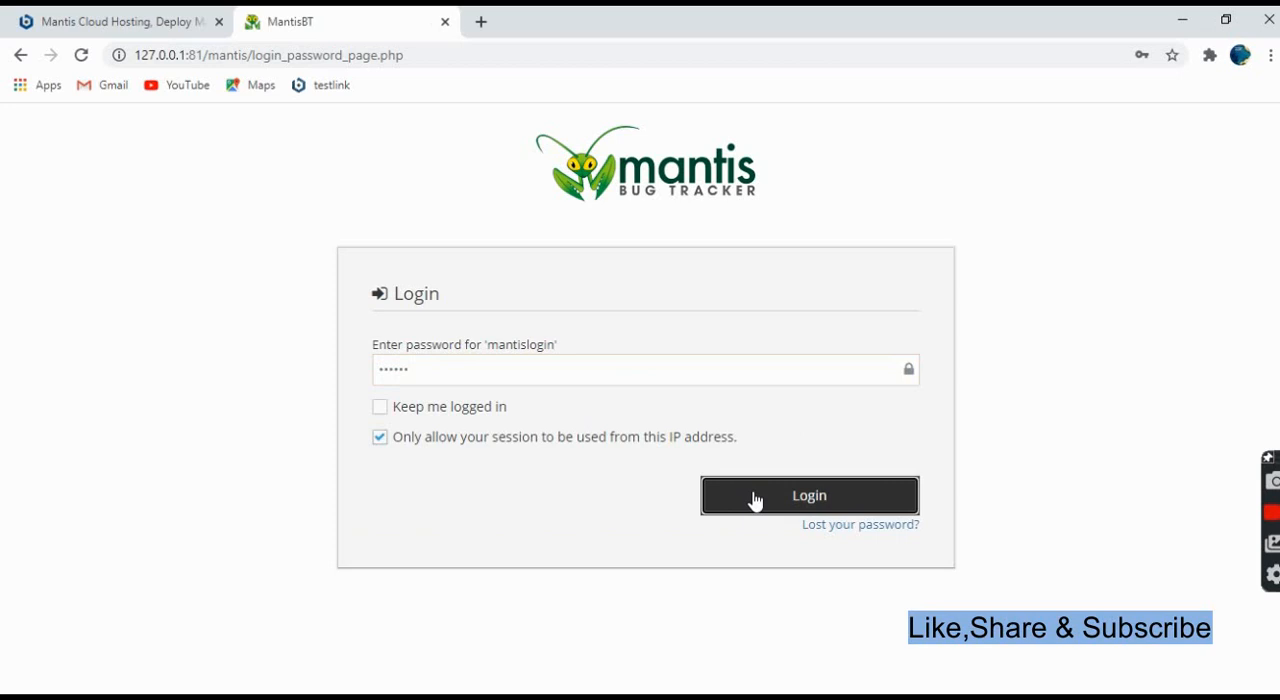
click(809, 495)
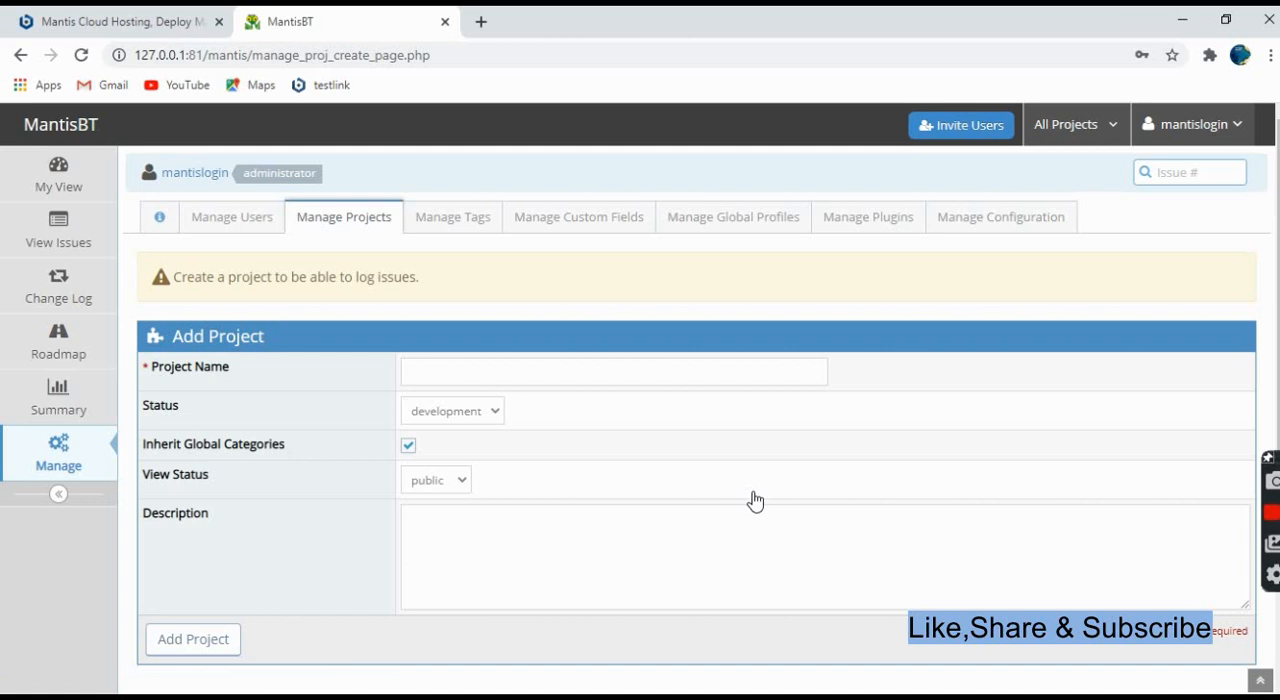
mouse_move(1240, 666)
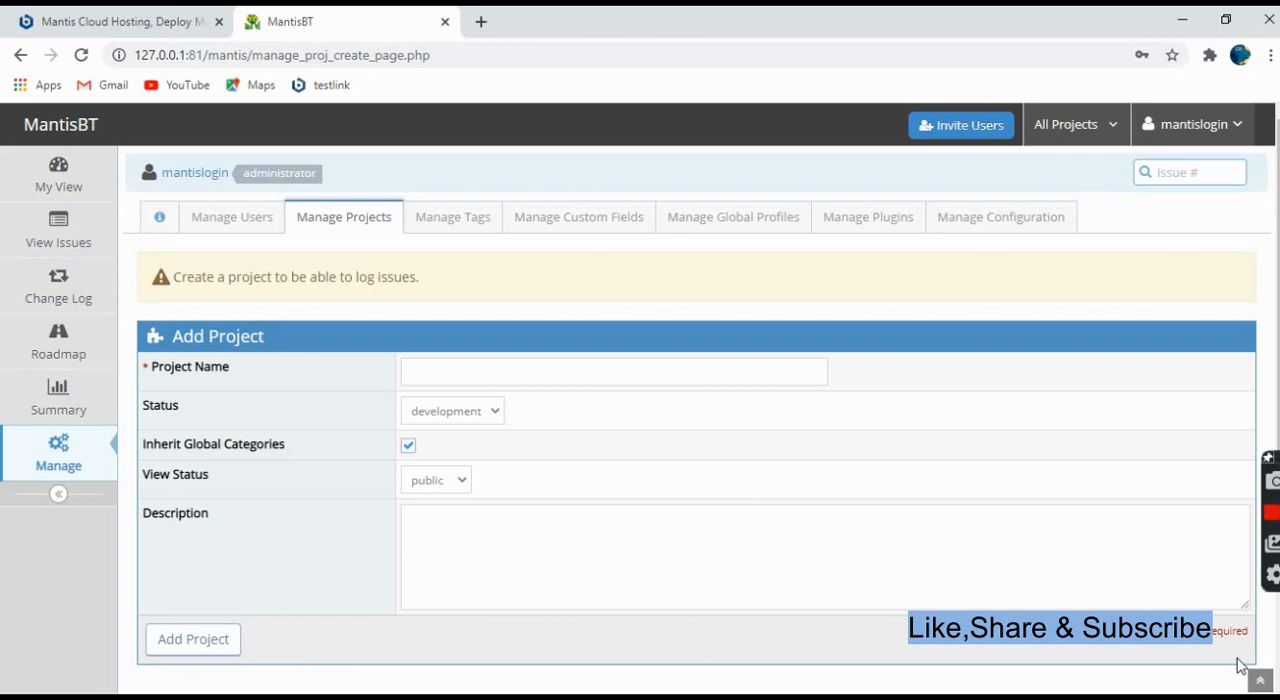